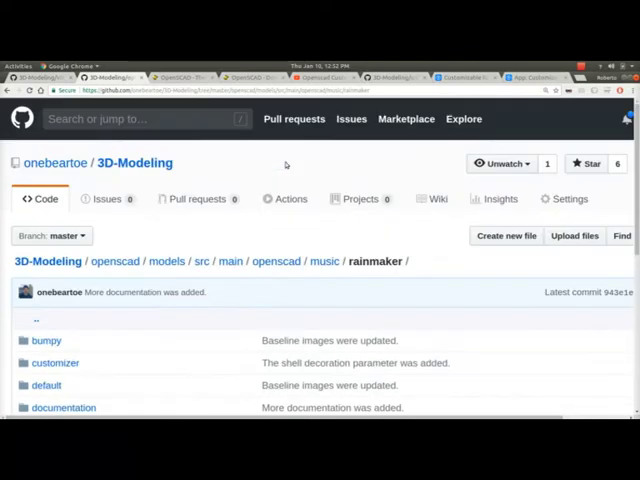
# Step: Browse the rainmaker model folder in the 3D-Modeling repo and enter its customizer subfolder
pyautogui.scroll(-3)
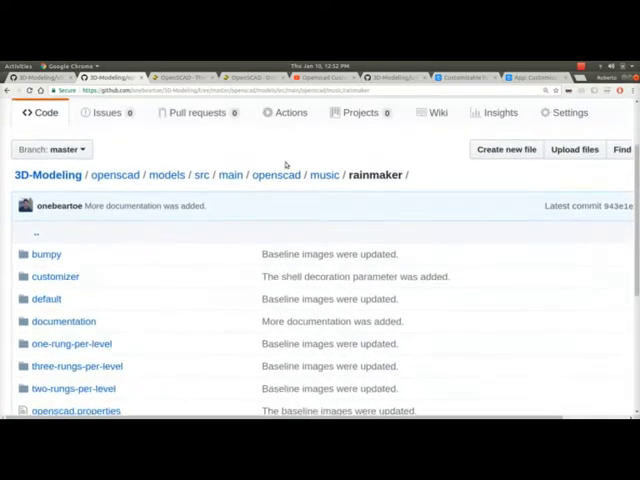
pyautogui.scroll(-3)
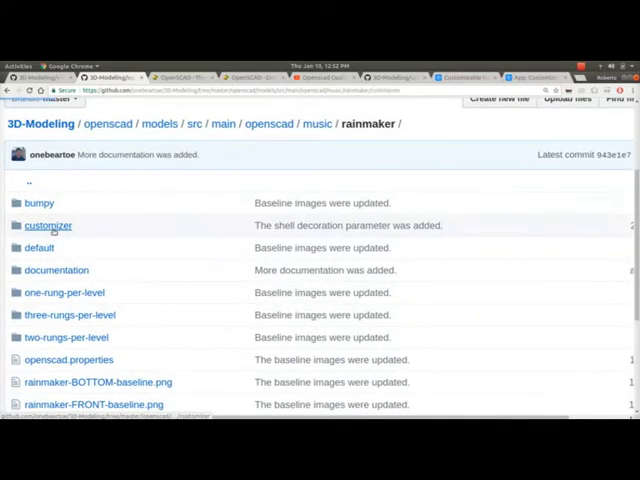
pyautogui.click(48, 224)
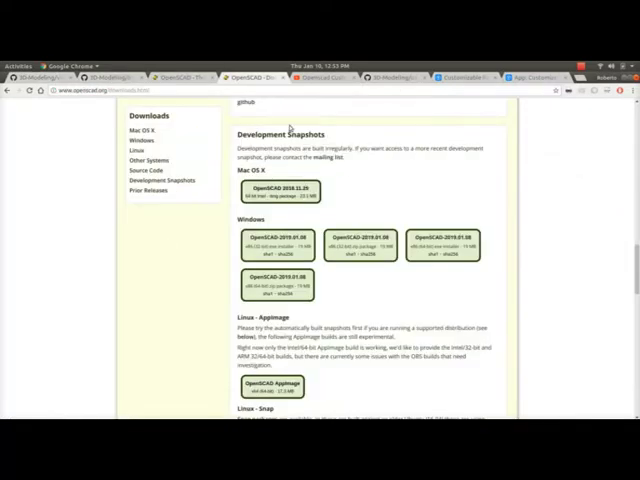
pyautogui.doubleClick(312, 134)
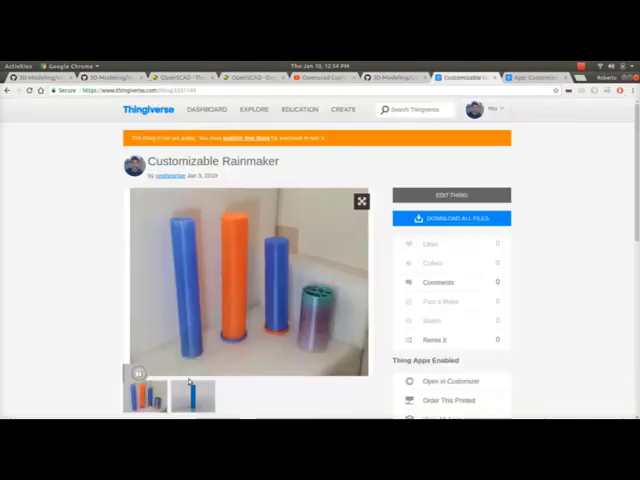
# Step: Launch the Customizable Rainmaker in Thingiverse's Customizer with its height and radius settings
pyautogui.scroll(-3)
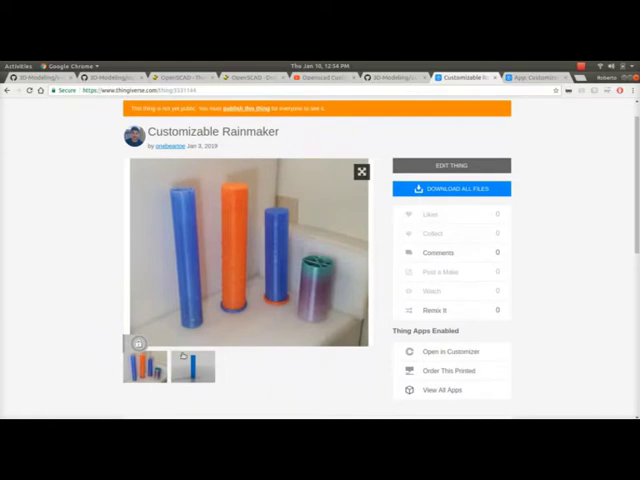
pyautogui.click(452, 352)
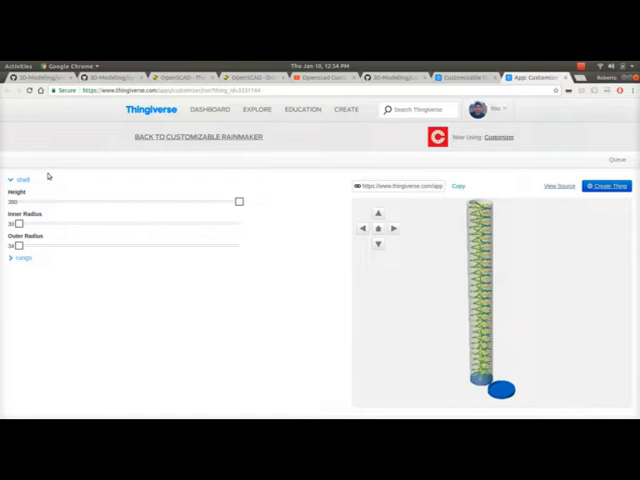
pyautogui.moveTo(312, 222)
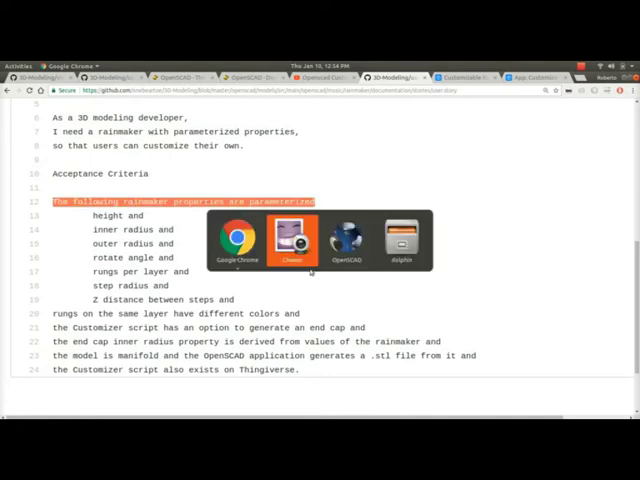
pyautogui.click(292, 240)
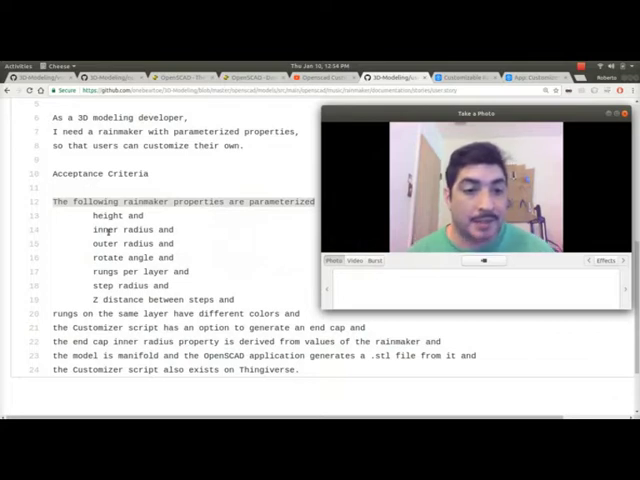
pyautogui.doubleClick(148, 256)
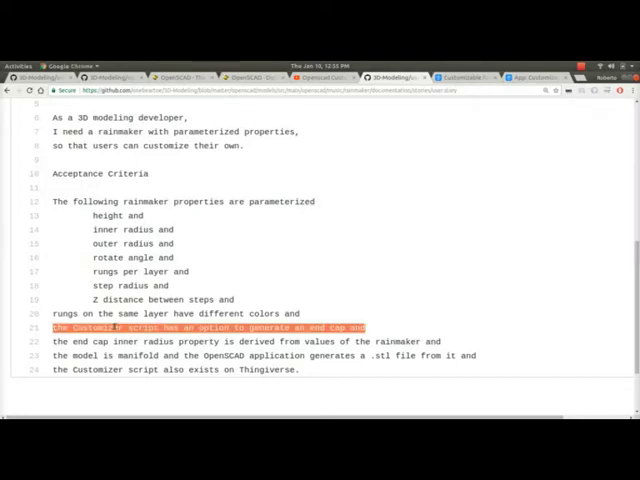
pyautogui.click(130, 342)
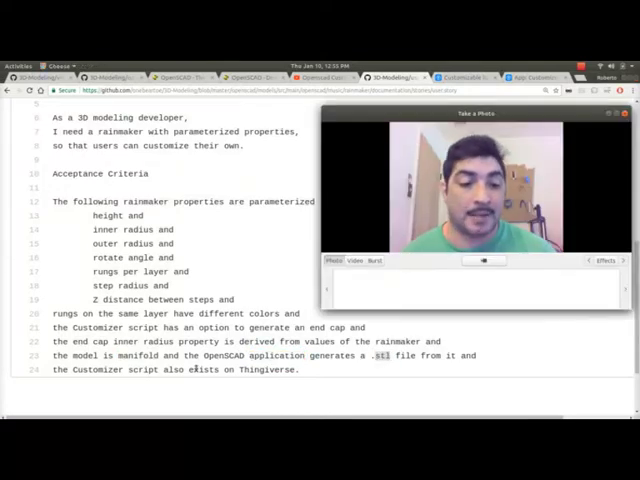
pyautogui.doubleClick(190, 370)
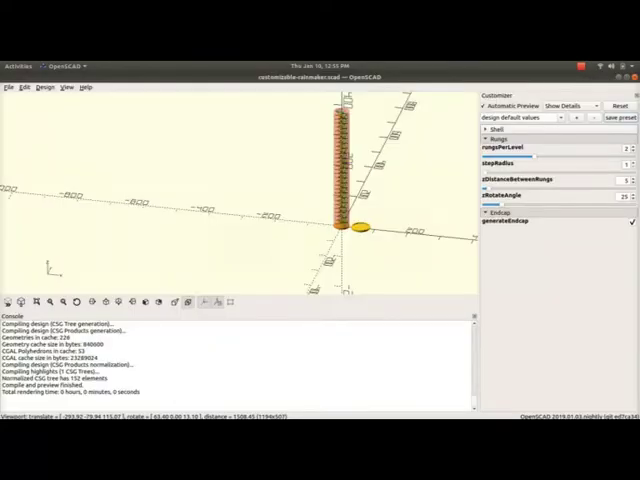
# Step: Preview the full rung tower, check the user story, and collapse the Start, Design and Endcap groups
pyautogui.click(8, 88)
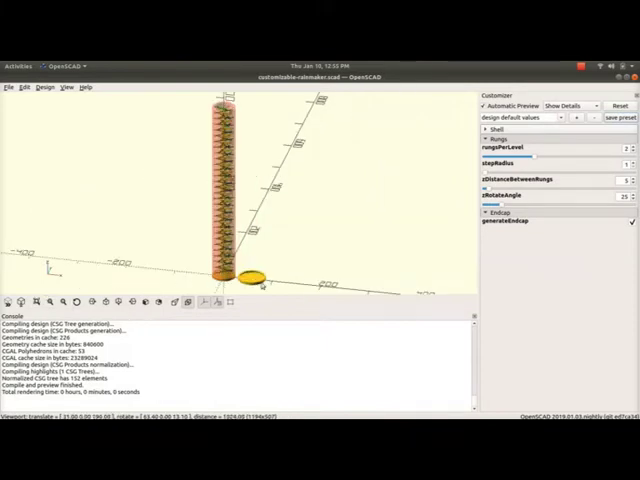
pyautogui.press('alt+tab')
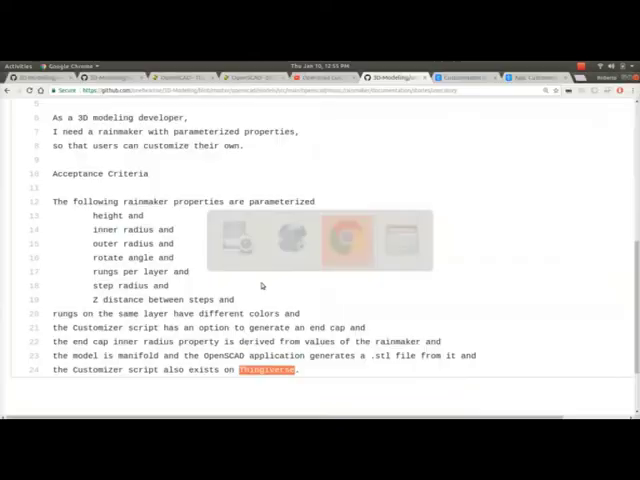
pyautogui.click(348, 240)
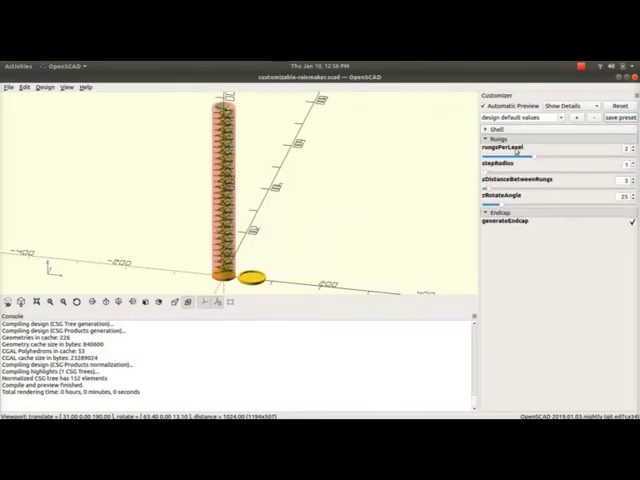
pyautogui.click(498, 138)
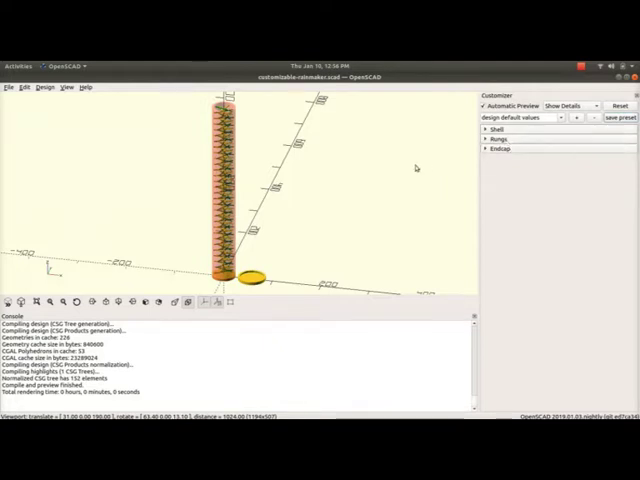
# Step: Expand the Design group so the rainmaker previews as a plain capped tube without rungs
pyautogui.click(500, 128)
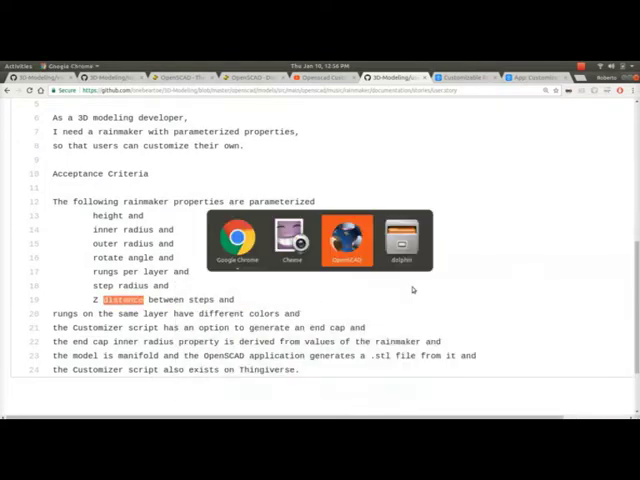
pyautogui.click(346, 240)
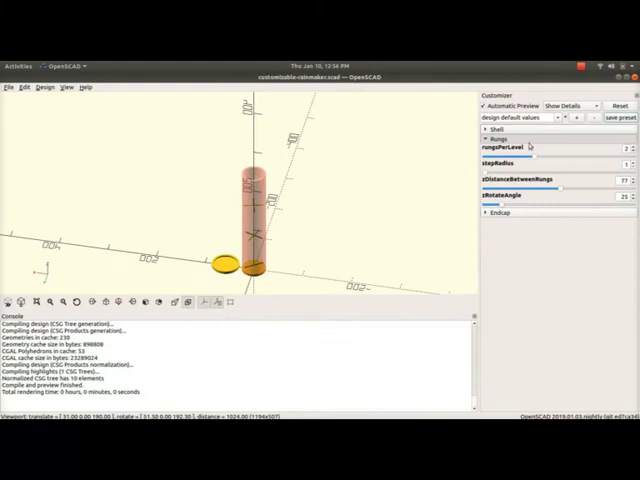
# Step: Expand the Start group to review height, radii and shell decoration, then collapse the groups
pyautogui.click(494, 128)
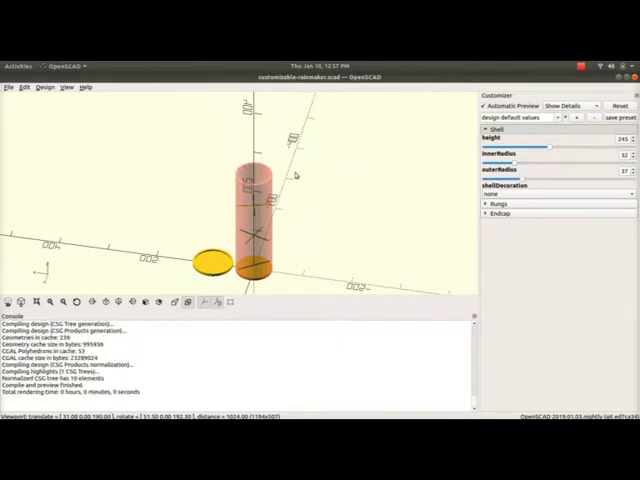
pyautogui.moveTo(308, 208)
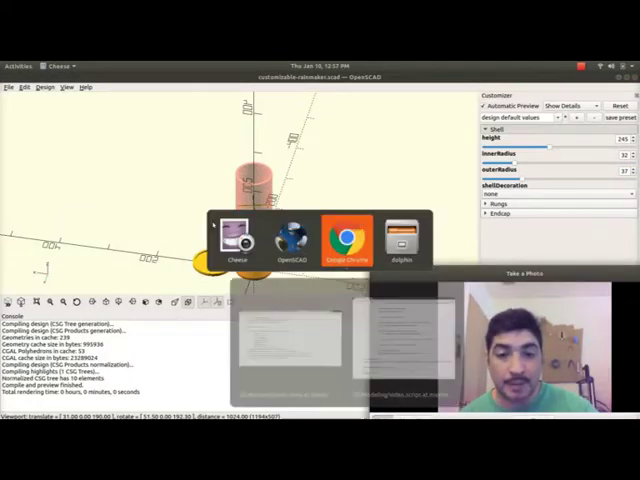
pyautogui.click(344, 240)
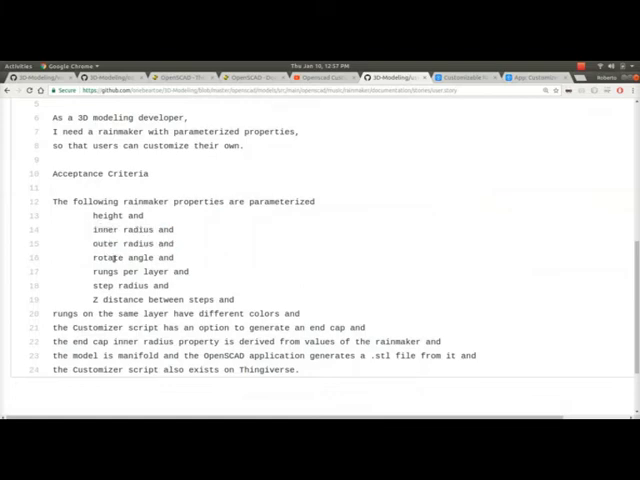
pyautogui.press('alt+tab')
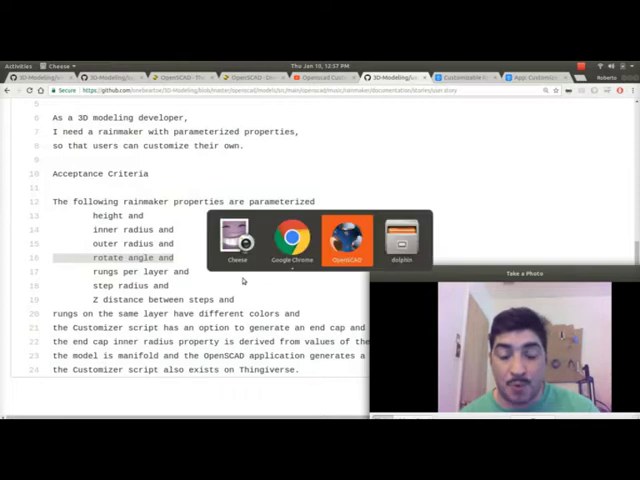
pyautogui.click(348, 240)
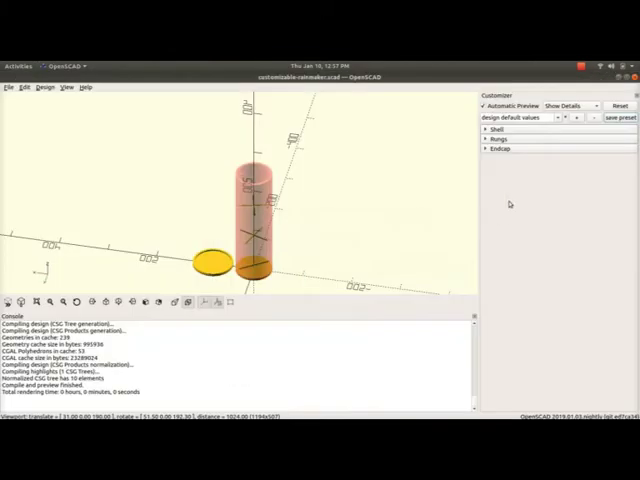
pyautogui.click(502, 138)
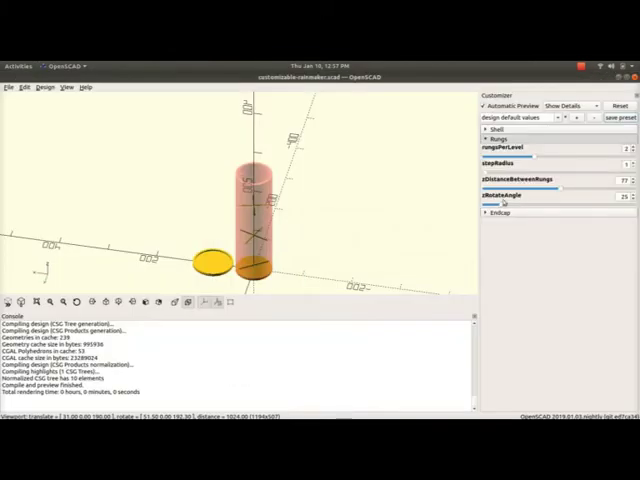
# Step: Adjust the rung sliders so a single slanted rung appears inside the capped tube
pyautogui.moveTo(504, 204); pyautogui.dragTo(500, 204)
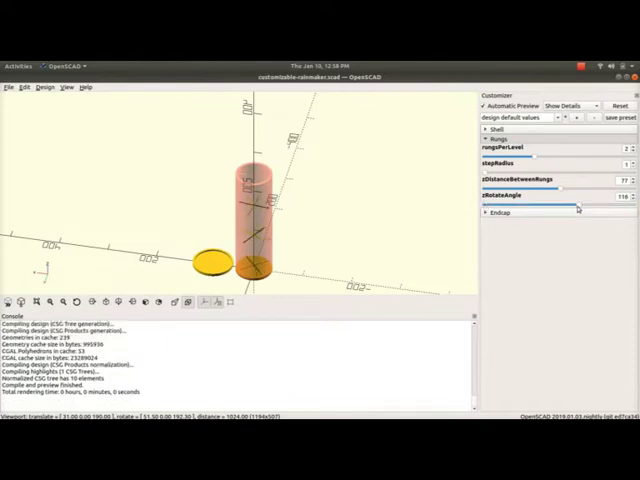
pyautogui.moveTo(580, 204); pyautogui.dragTo(570, 204)
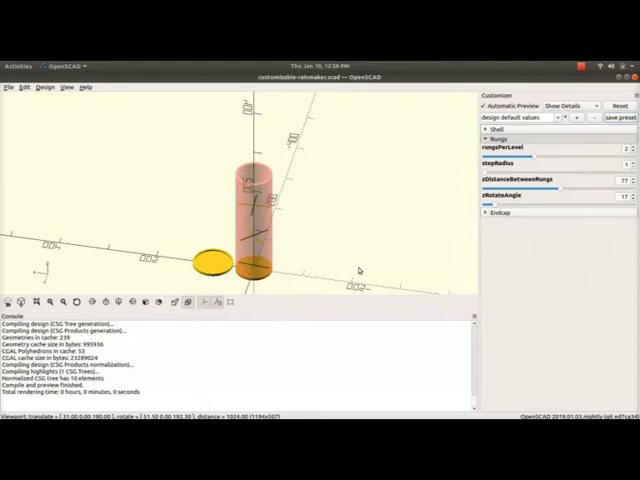
pyautogui.moveTo(390, 244)
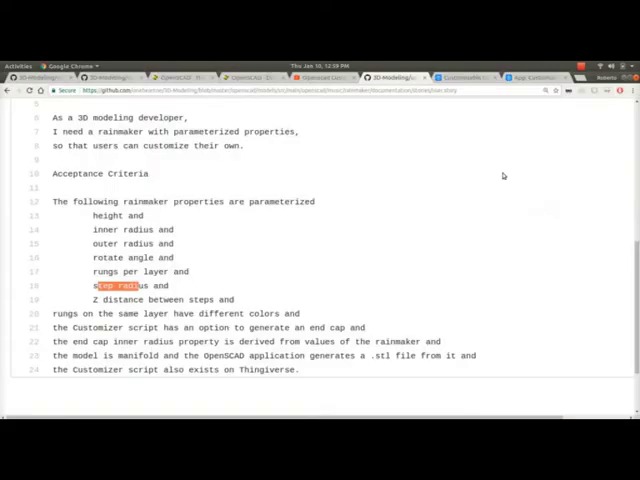
pyautogui.moveTo(210, 244)
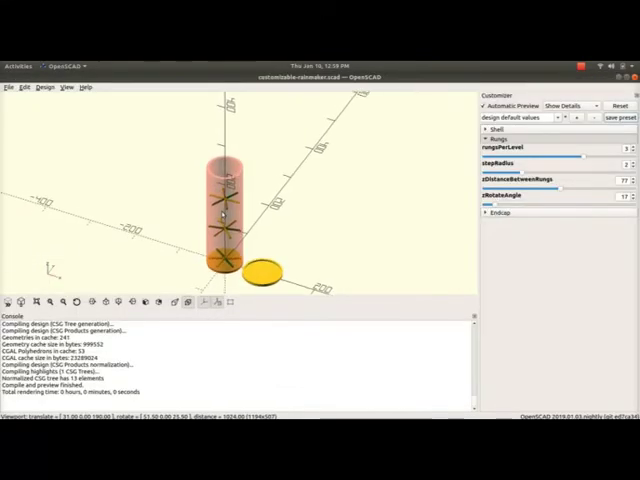
# Step: Orbit the model to inspect the stacked rungs and the end cap
pyautogui.moveTo(230, 200); pyautogui.dragTo(244, 230)
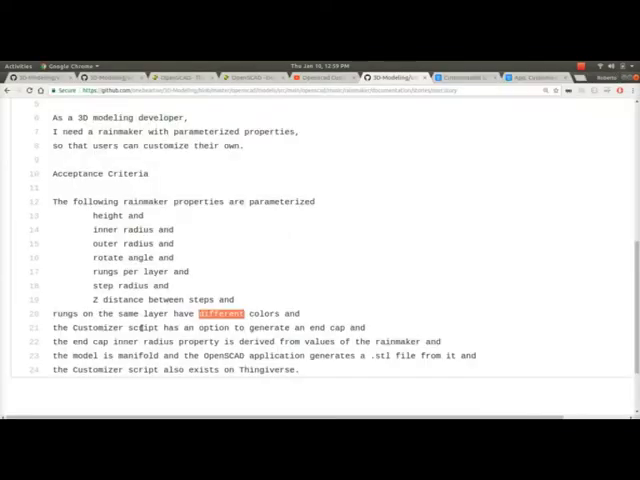
# Step: Highlight the criteria about differently coloured rungs and the end cap's derived inner radius
pyautogui.tripleClick(200, 328)
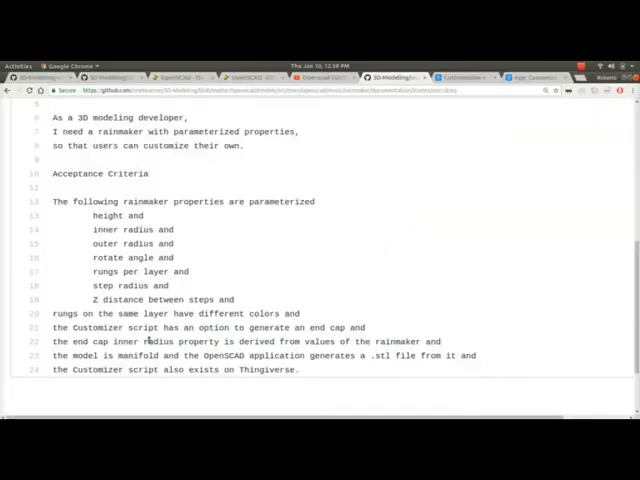
pyautogui.tripleClick(250, 340)
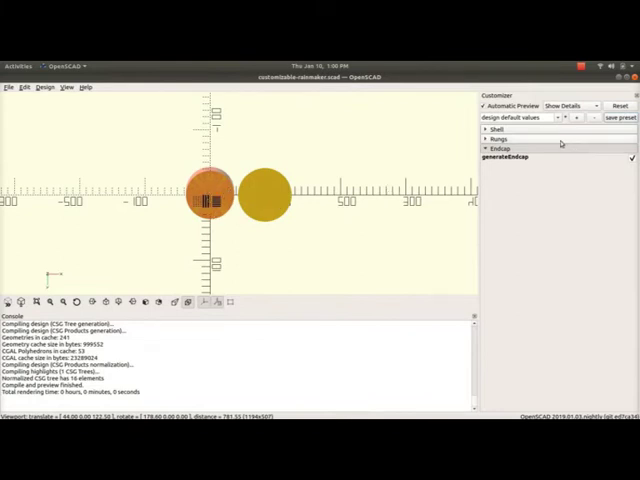
# Step: Expand the Endcap and Rungs groups to review end cap generation and rung settings
pyautogui.click(498, 138)
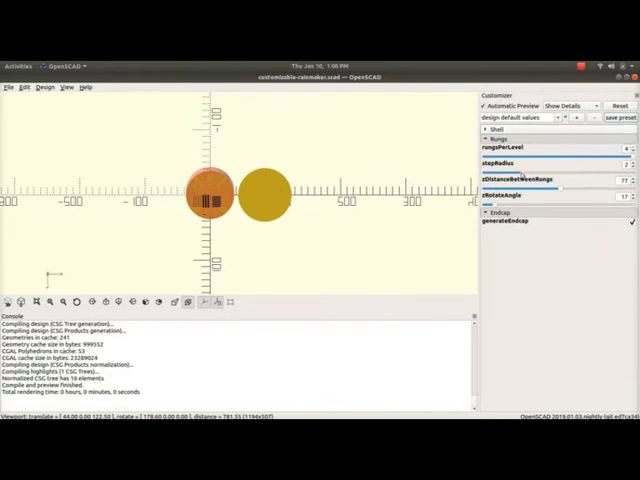
pyautogui.click(492, 128)
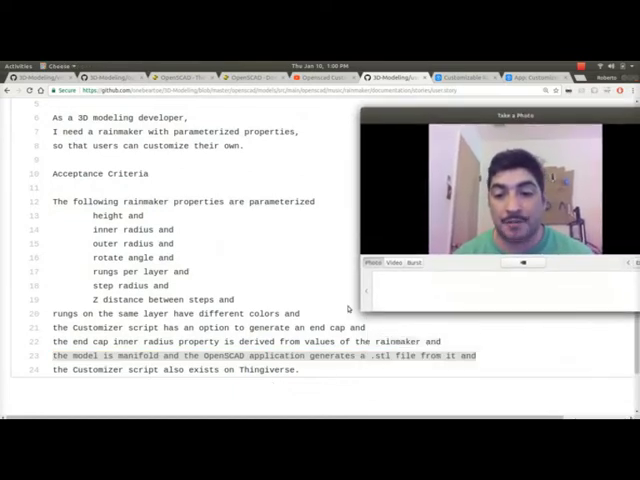
# Step: Fully render the rainmaker with Design > Render, confirming a simple valid 3D object
pyautogui.press('alt+tab')
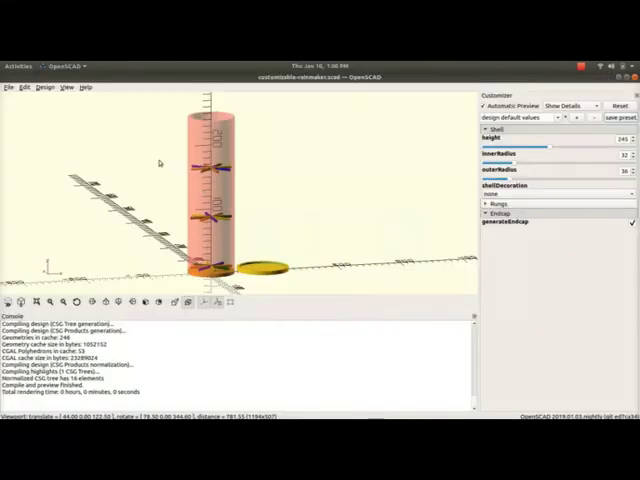
pyautogui.click(44, 88)
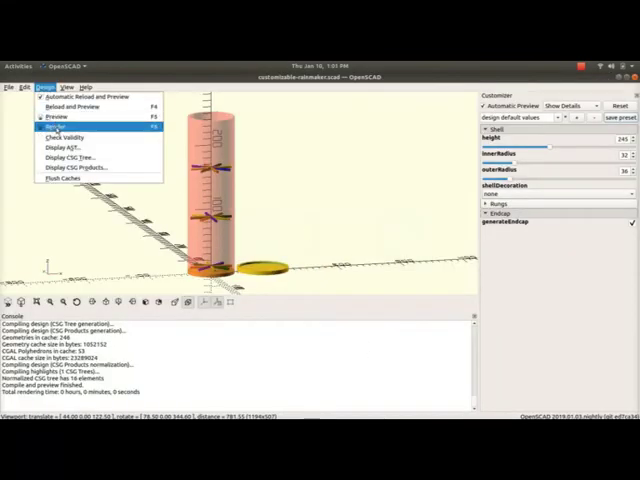
pyautogui.click(56, 126)
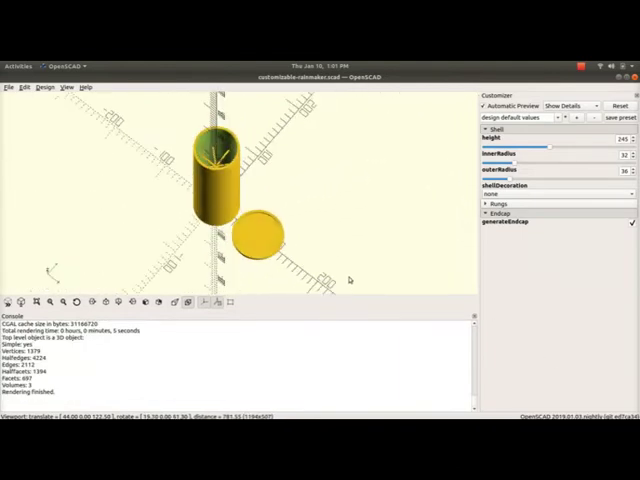
# Step: Export the rendered rainmaker model as an STL file and switch to the web browser
pyautogui.click(8, 88)
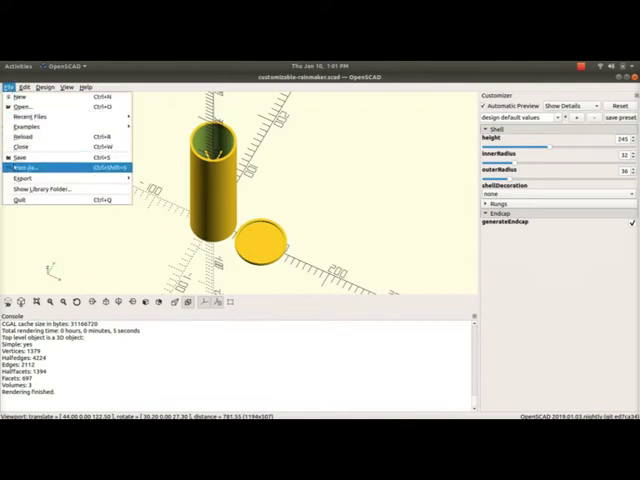
pyautogui.click(24, 176)
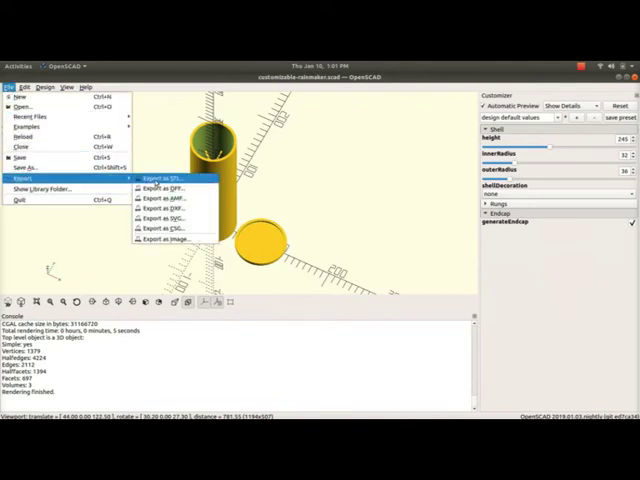
pyautogui.click(164, 176)
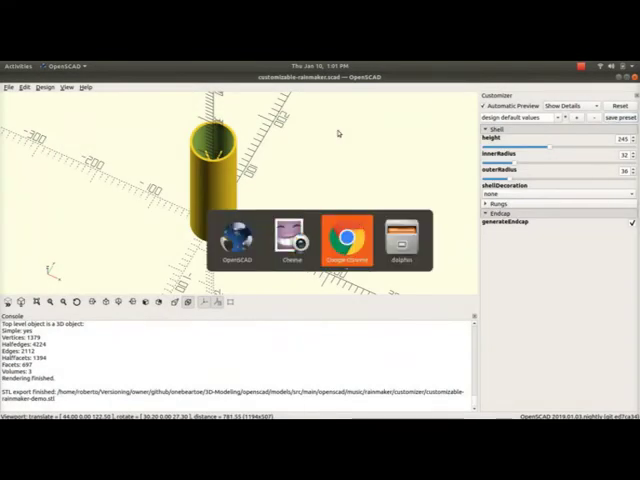
pyautogui.click(346, 240)
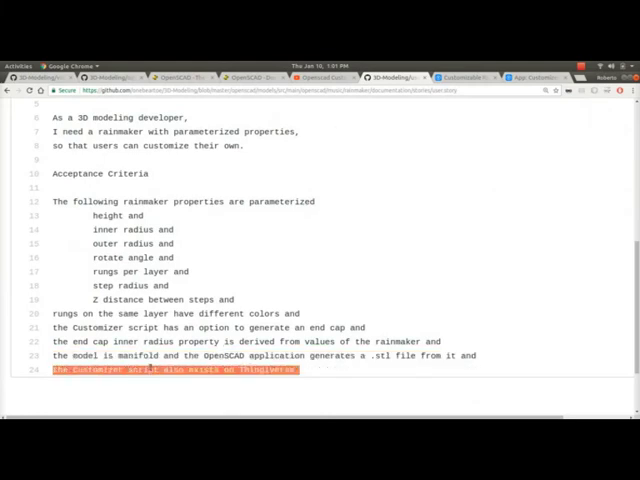
# Step: Switch windows to Chrome and bring up the Customizable Rainmaker Thingiverse page
pyautogui.press('alt+Tab')
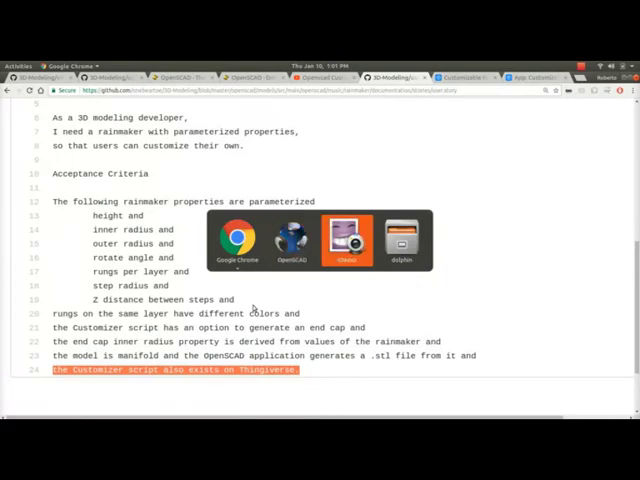
pyautogui.click(346, 240)
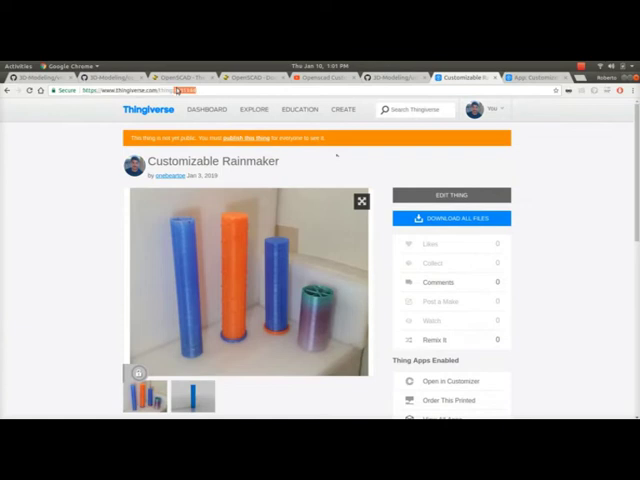
# Step: Scroll down the Thingiverse page toward the Open in Customizer option
pyautogui.scroll(-3)
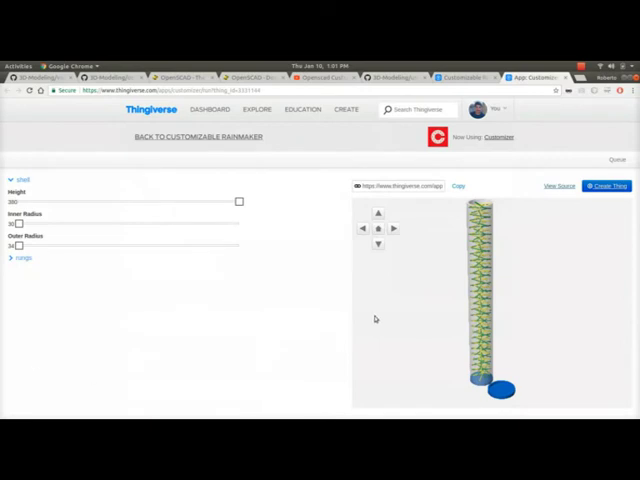
pyautogui.moveTo(232, 244)
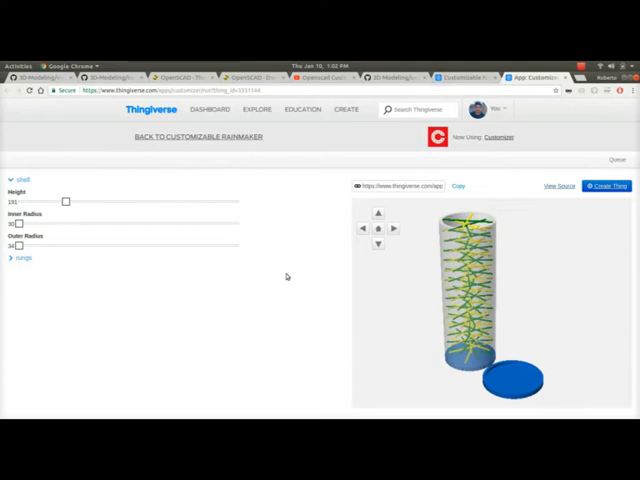
pyautogui.moveTo(416, 228)
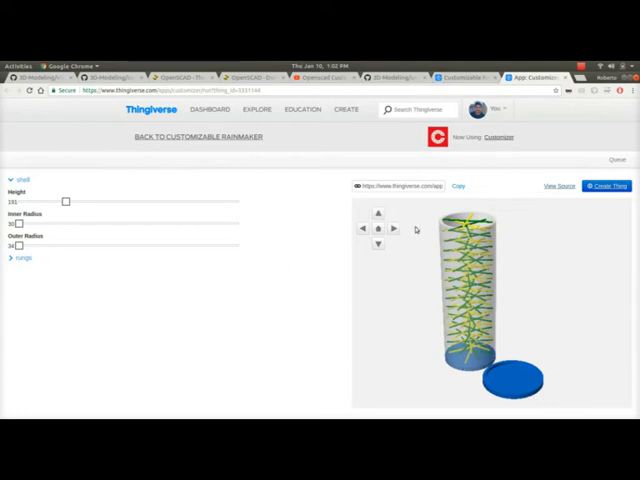